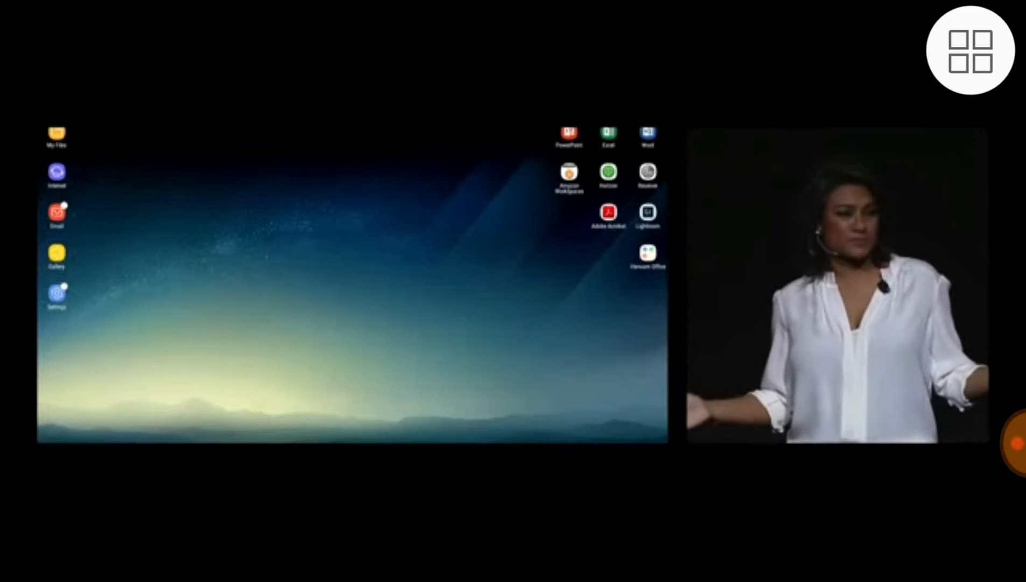
# Step: Open the Samsung Pay presentation in PowerPoint from the DeX desktop
pyautogui.click(568, 134)
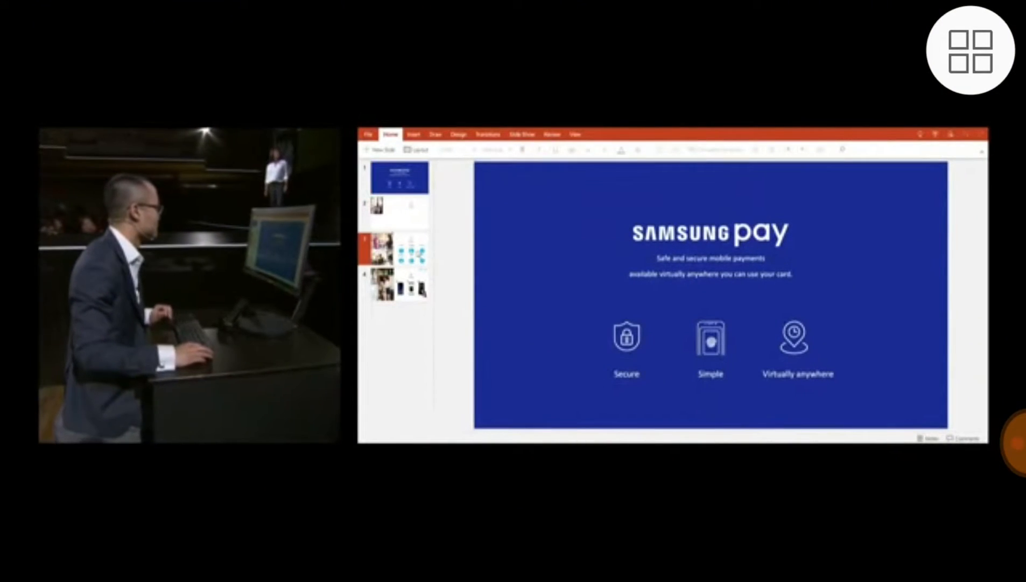
# Step: Advance to the Secure slide showing User Authentication, Samsung Knox and TrustZone
pyautogui.press('right')
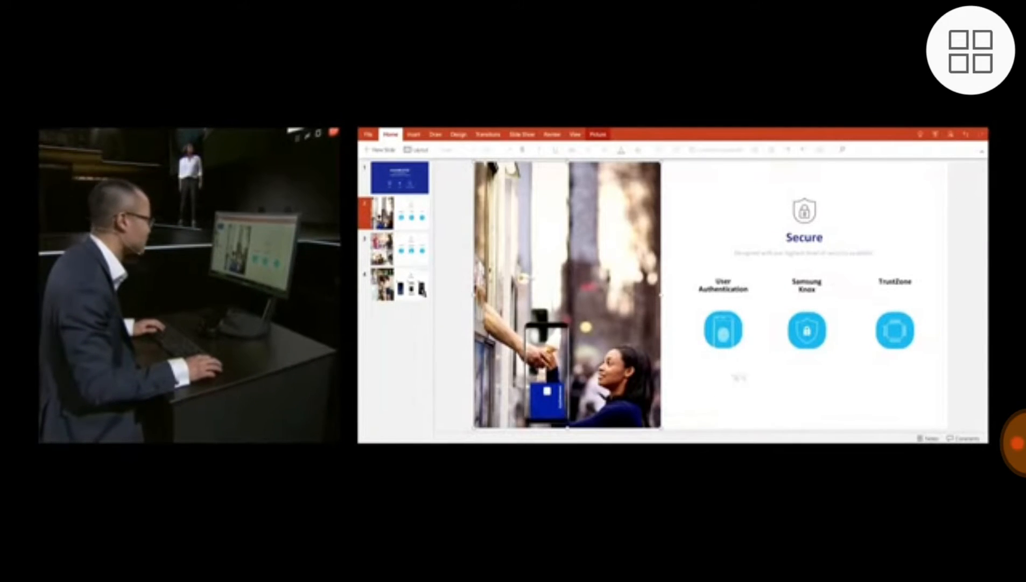
# Step: Extend the slide title to read 'Secure - Device'
pyautogui.click(804, 237)
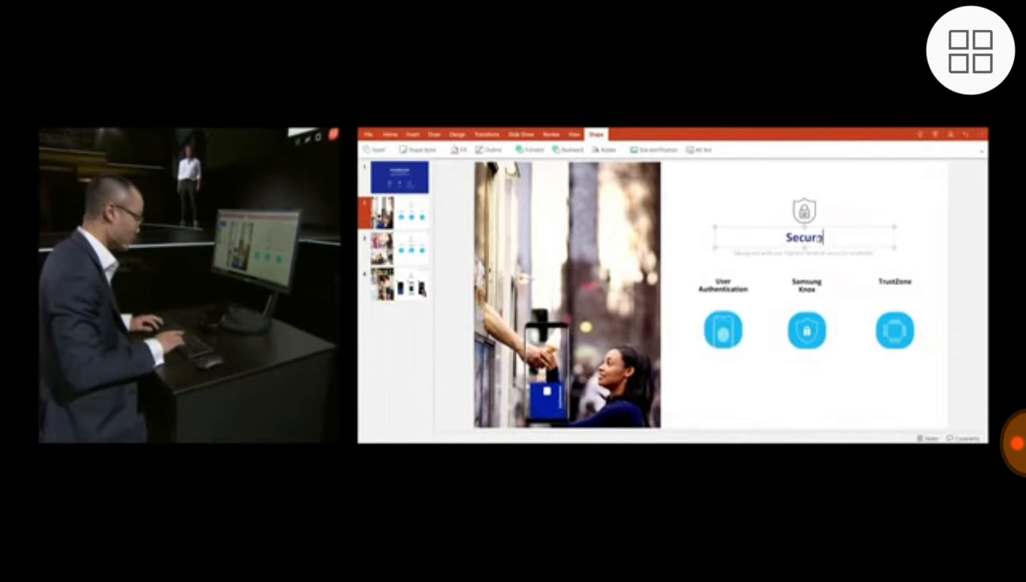
pyautogui.write('-')
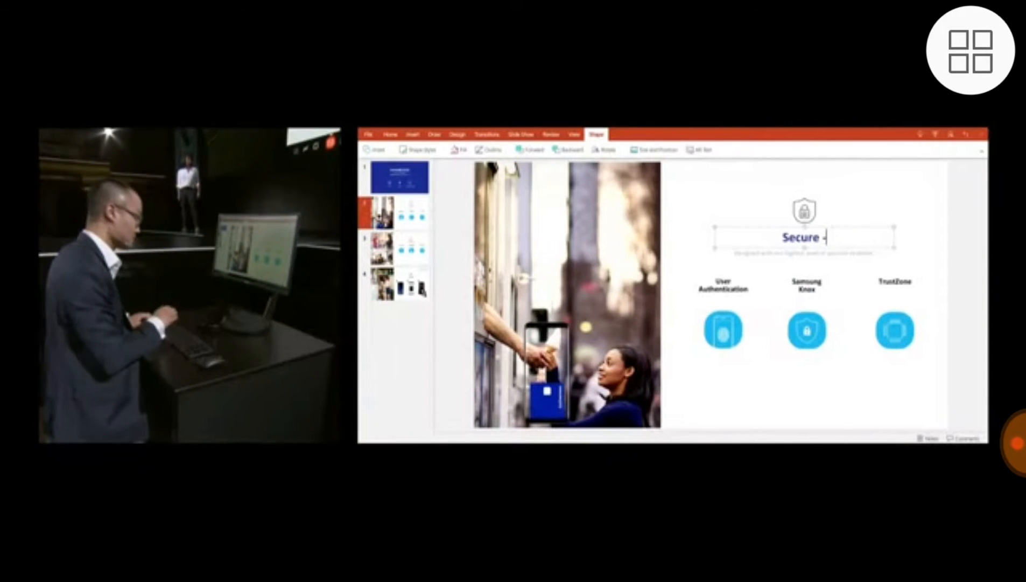
pyautogui.write('Device')
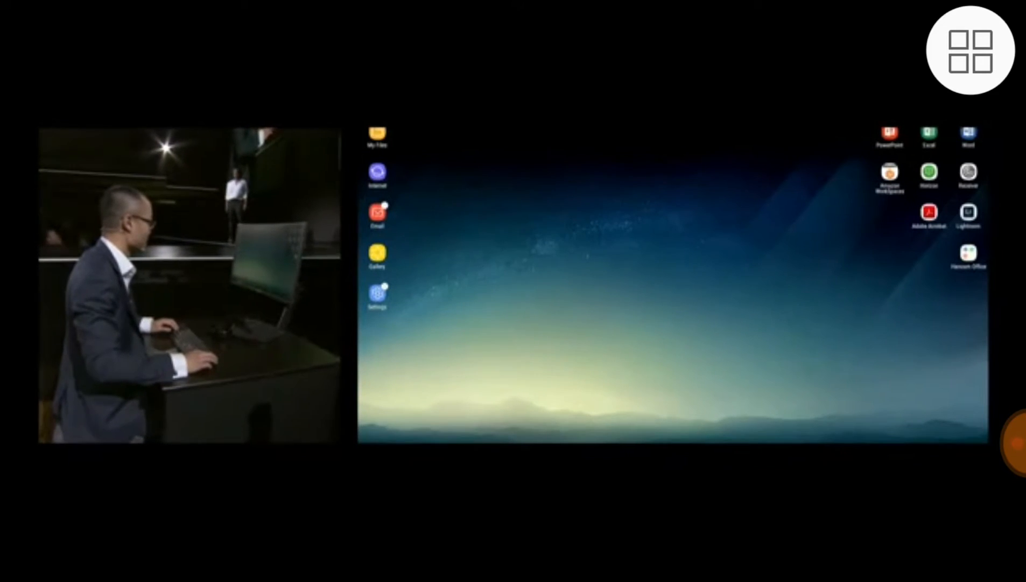
# Step: Open the inbox message requesting the updated presentation in Samsung Email
pyautogui.click(377, 214)
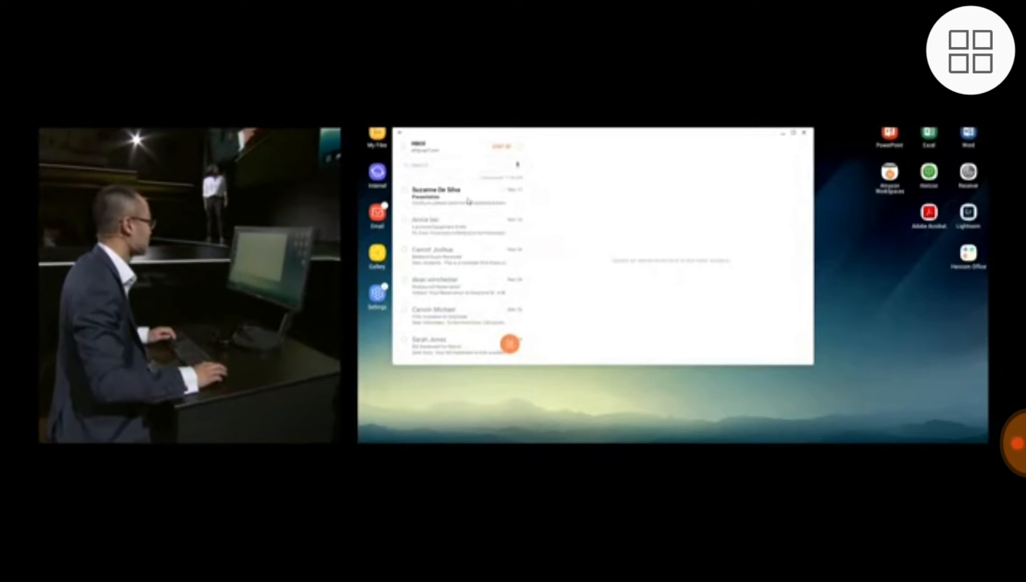
pyautogui.click(435, 193)
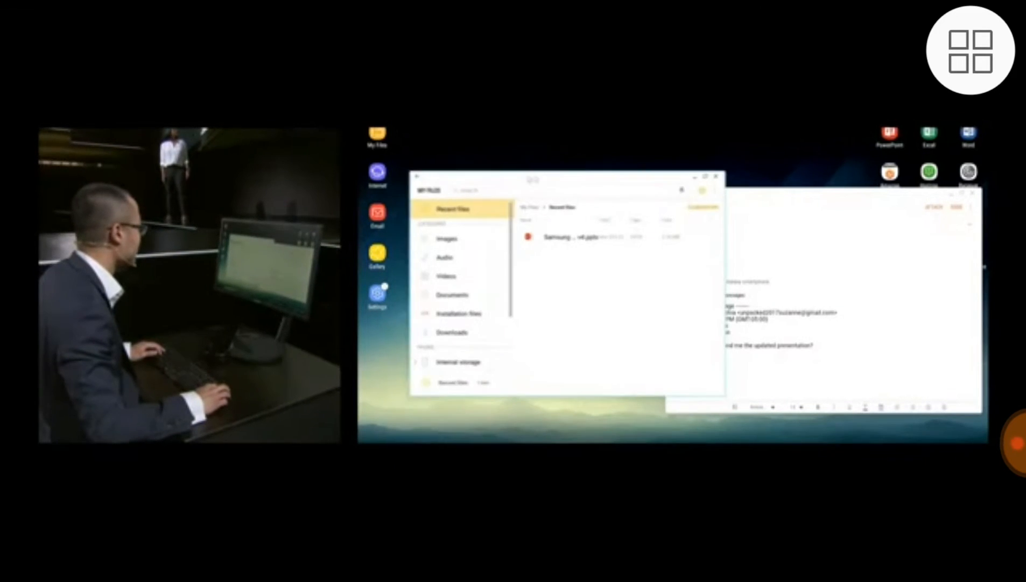
# Step: Browse My Files to the Documents demo folder holding the saved presentation
pyautogui.click(452, 294)
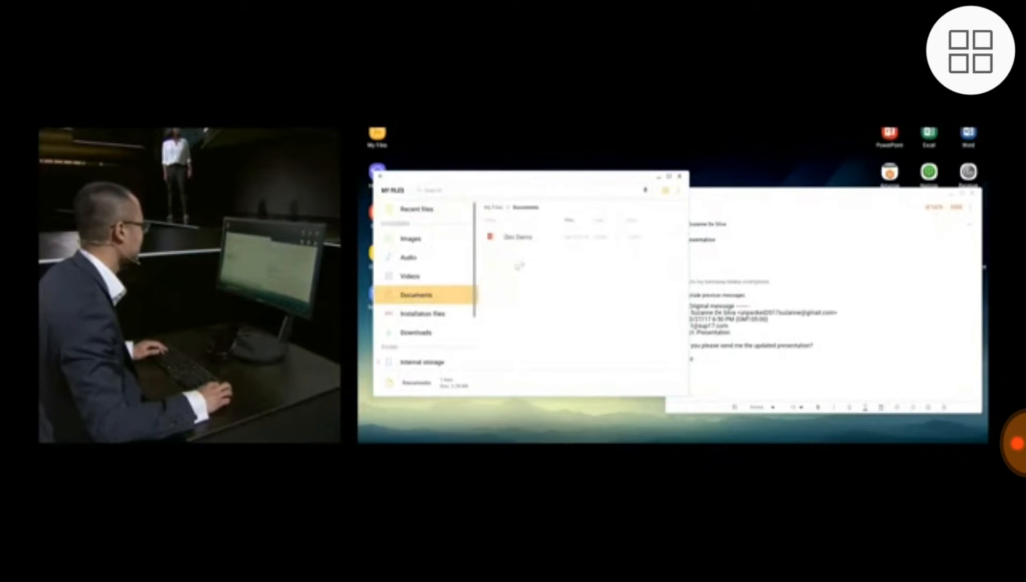
pyautogui.doubleClick(519, 236)
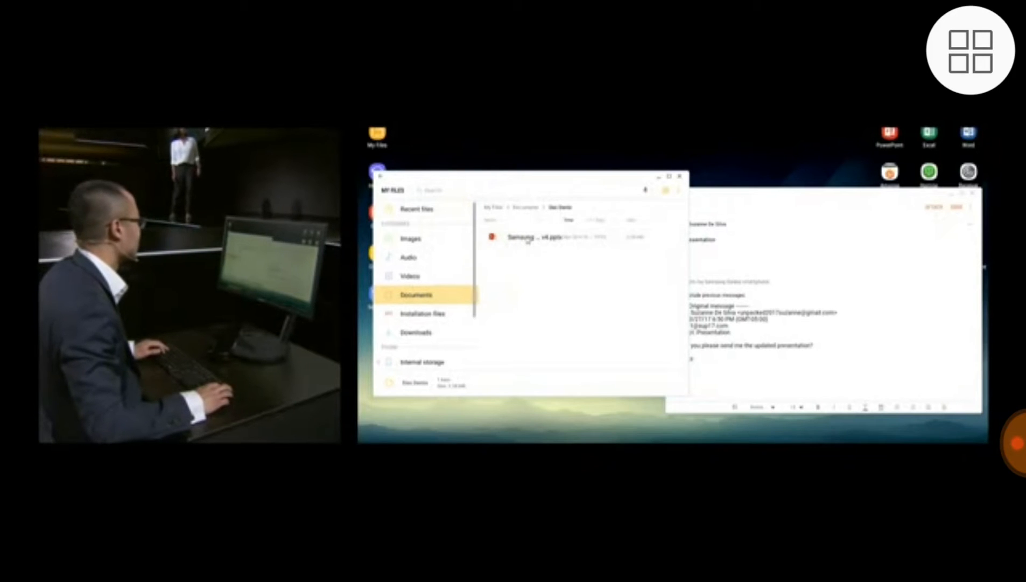